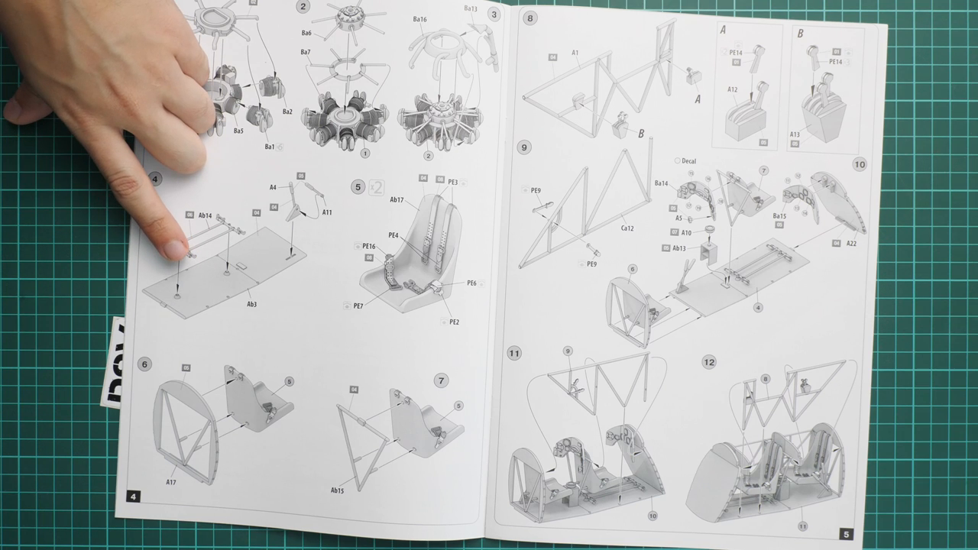
{"action": "mouse_move", "coordinate": [183, 359]}
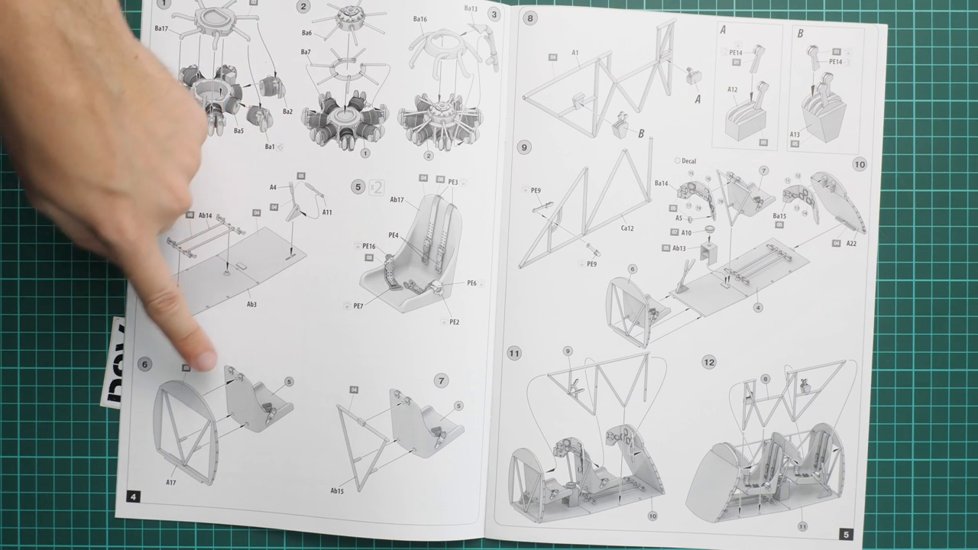